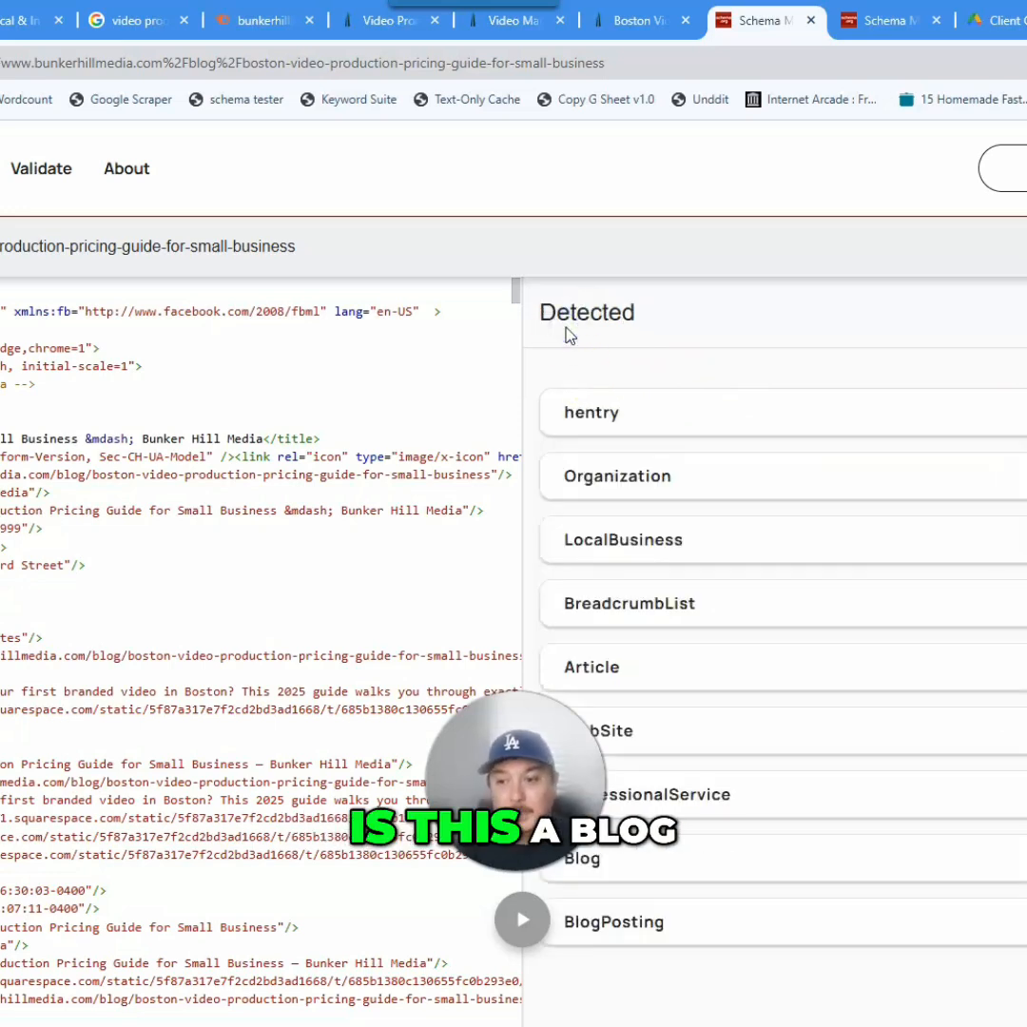
pyautogui.click(590, 667)
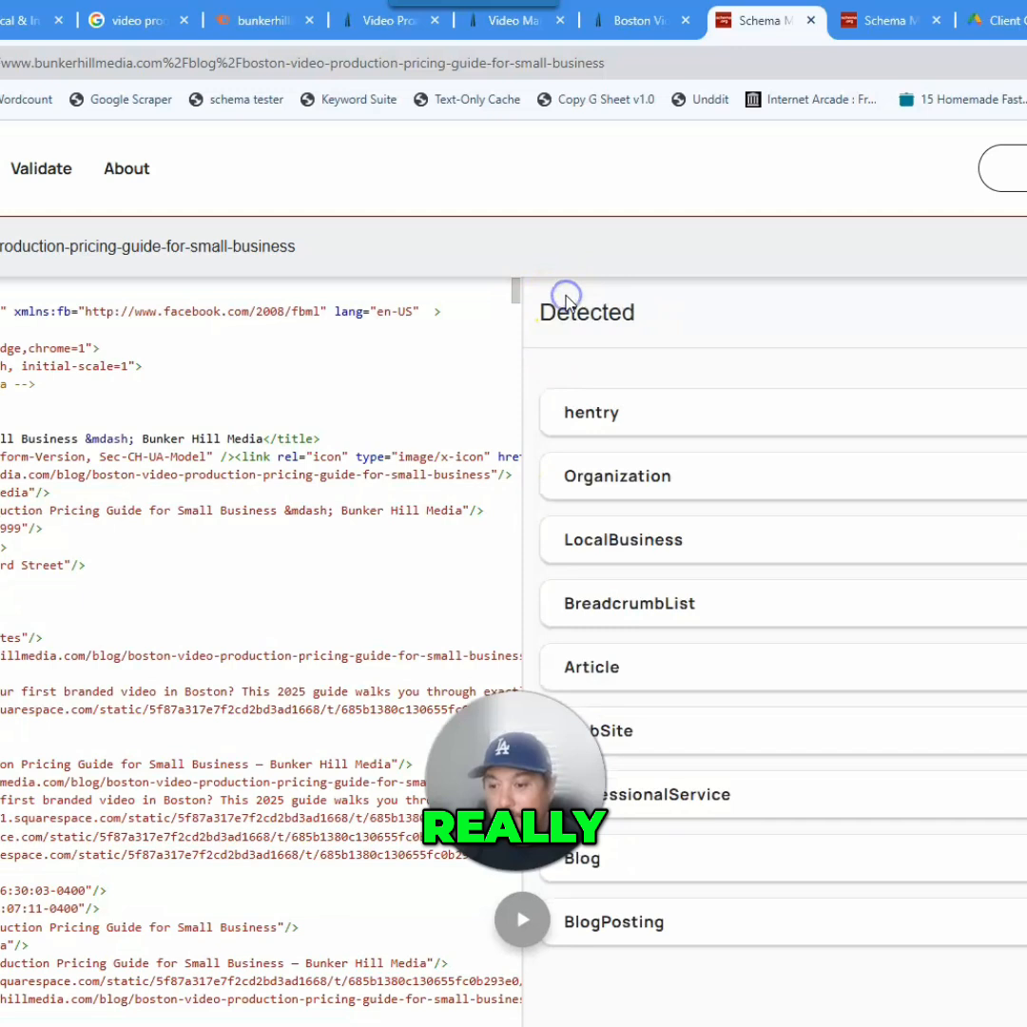
pyautogui.click(624, 540)
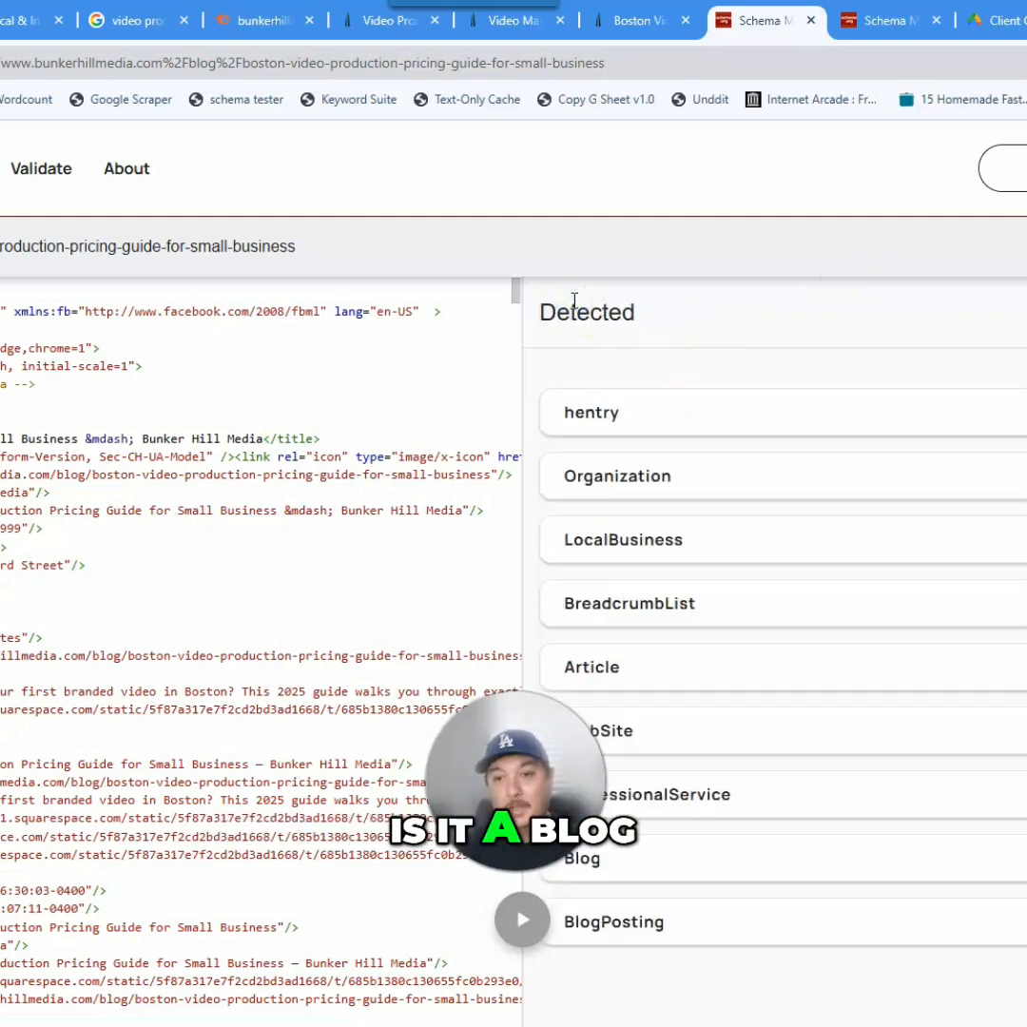
pyautogui.click(622, 539)
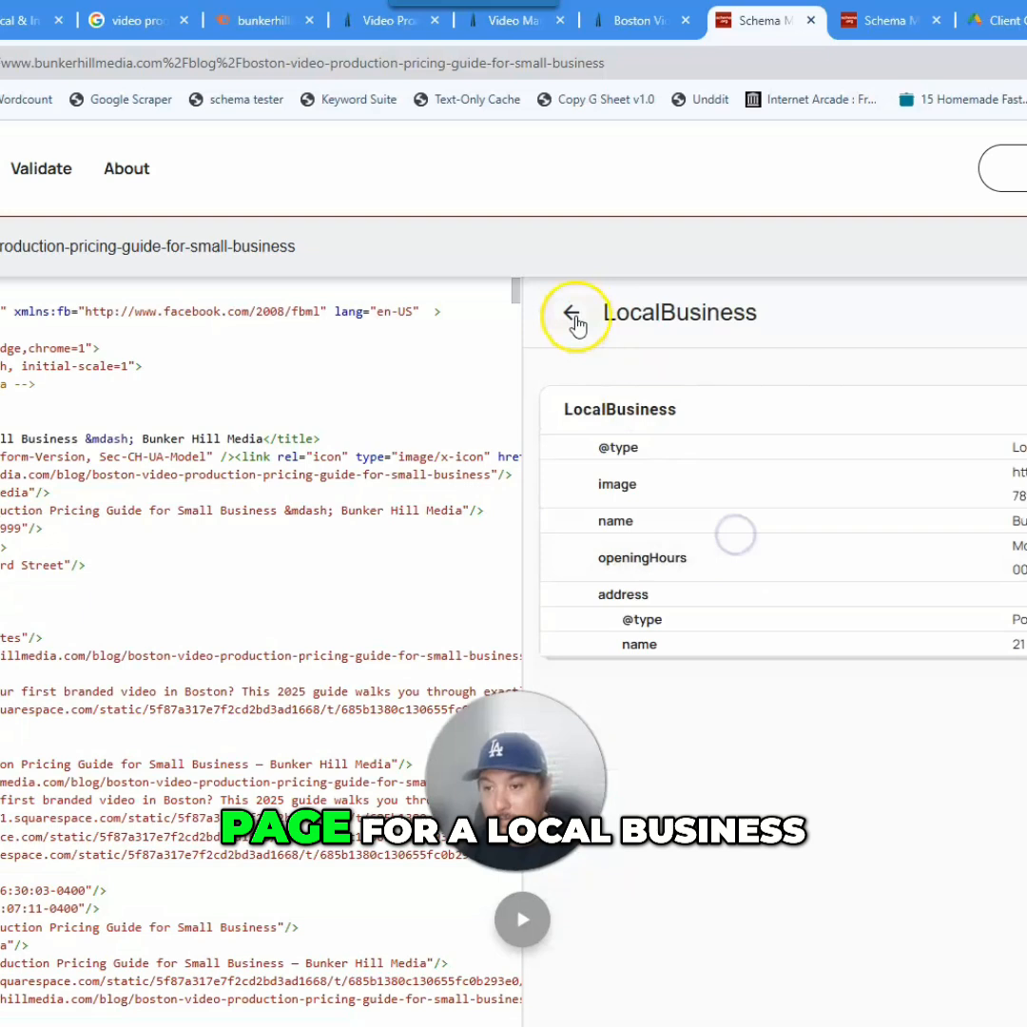
pyautogui.click(571, 312)
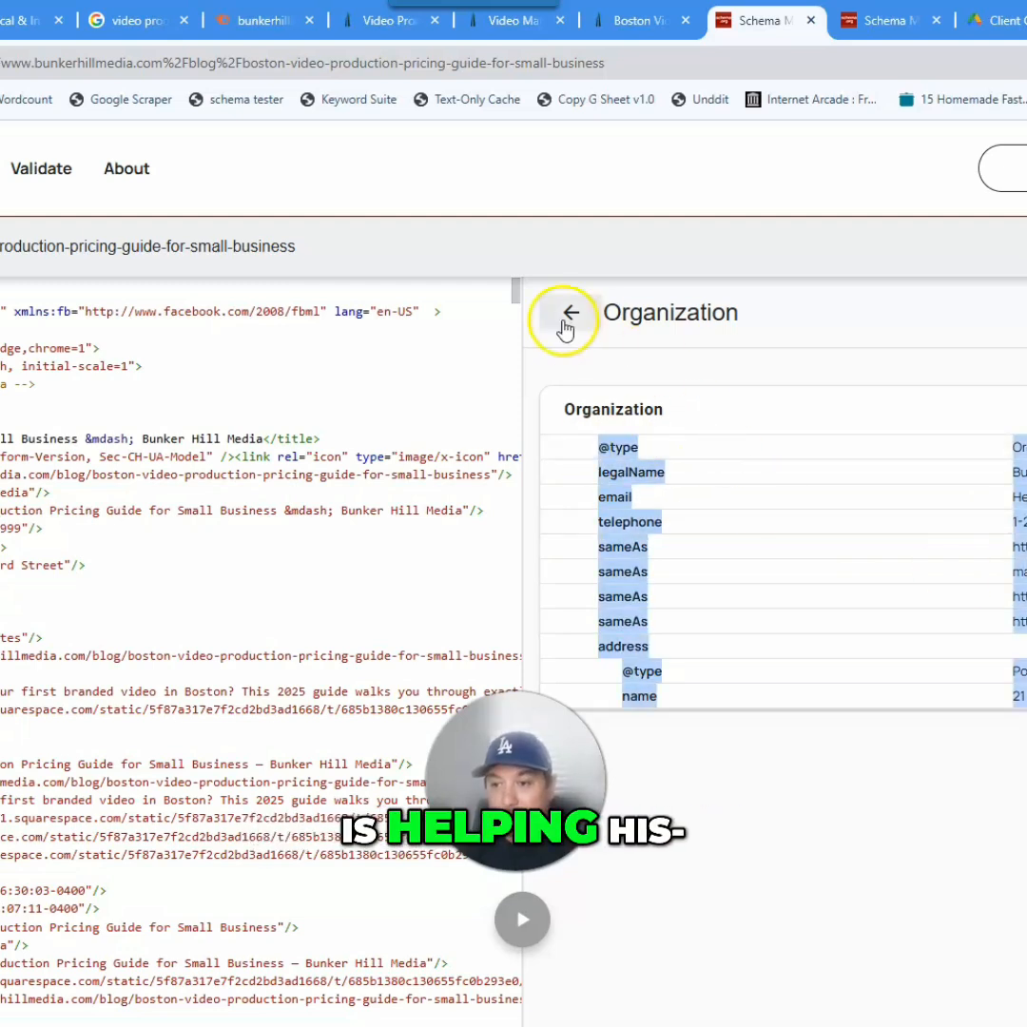
pyautogui.click(569, 314)
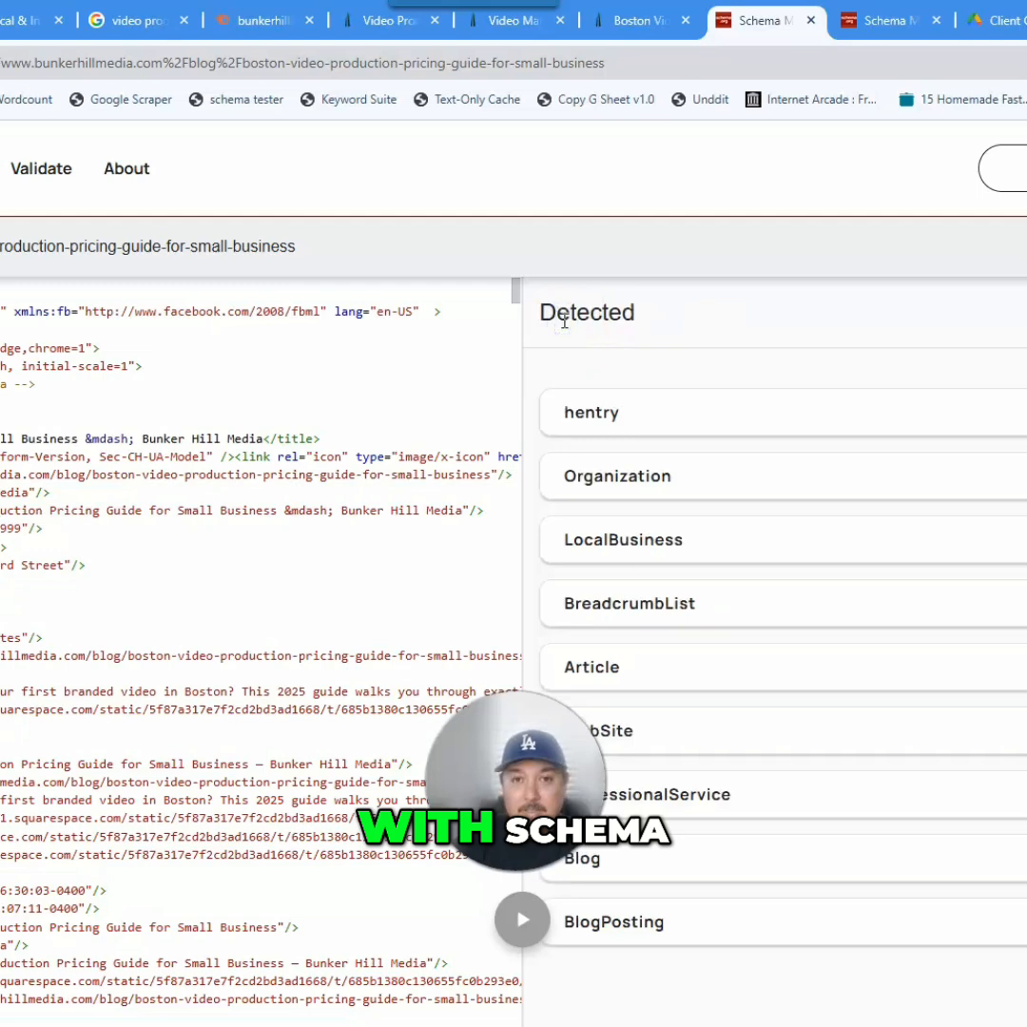